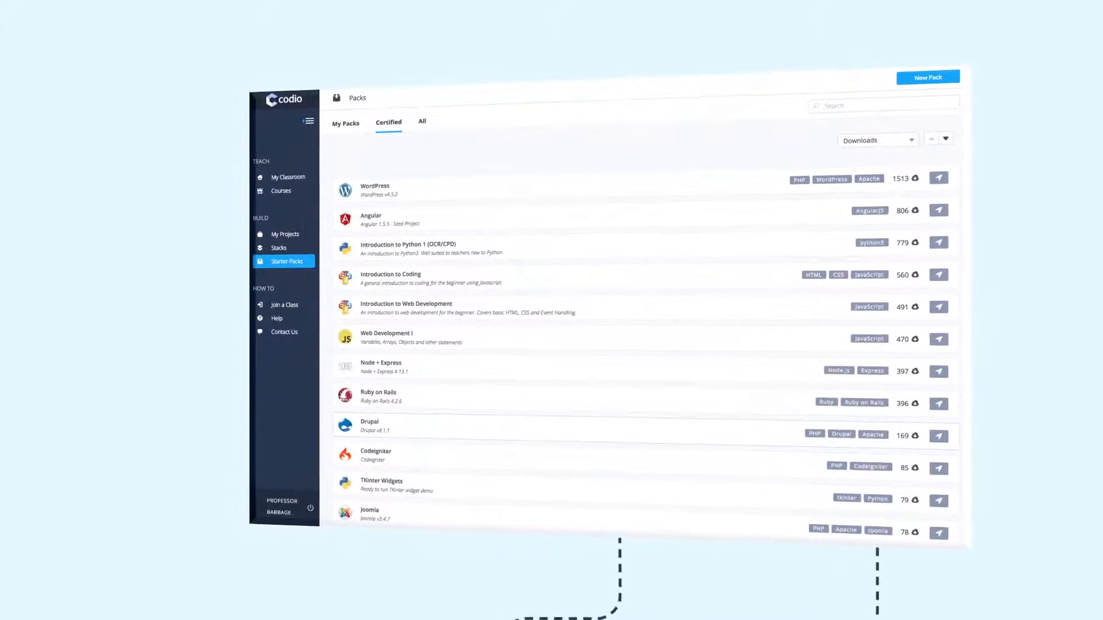
Create the Ruby on Rails starter-pack project 'rnr' and run sudo ls -al in its terminal.
click(279, 234)
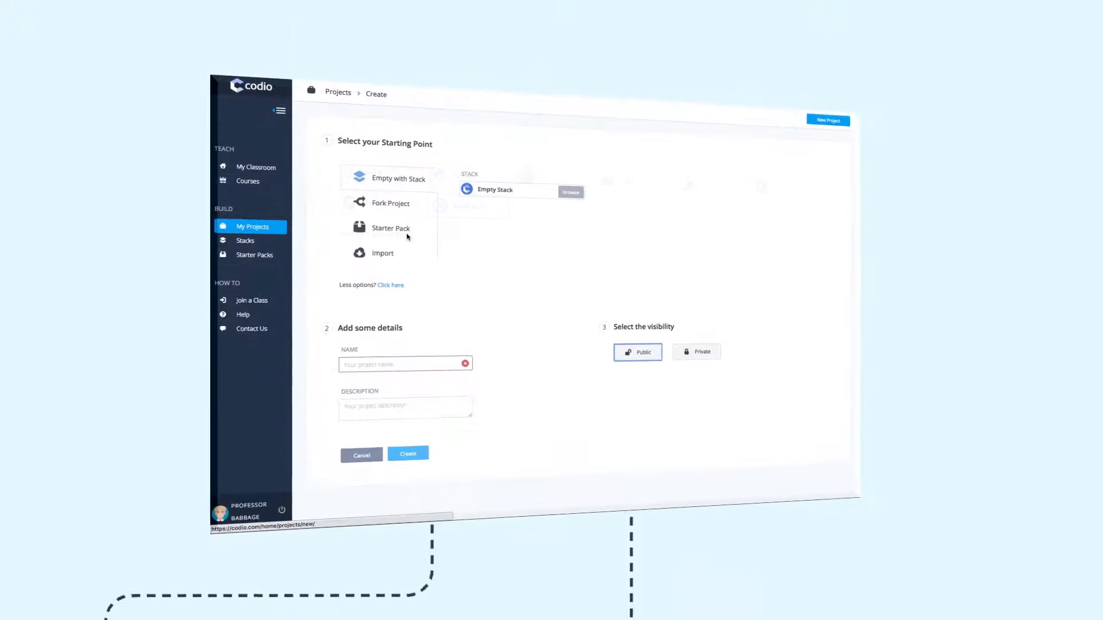
click(391, 228)
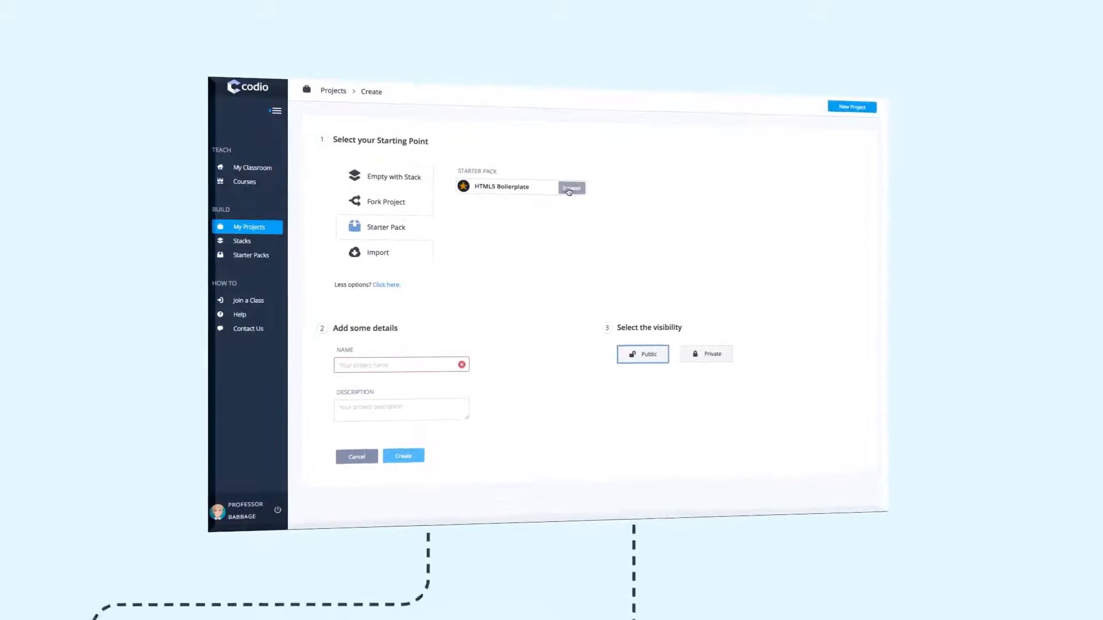
click(571, 188)
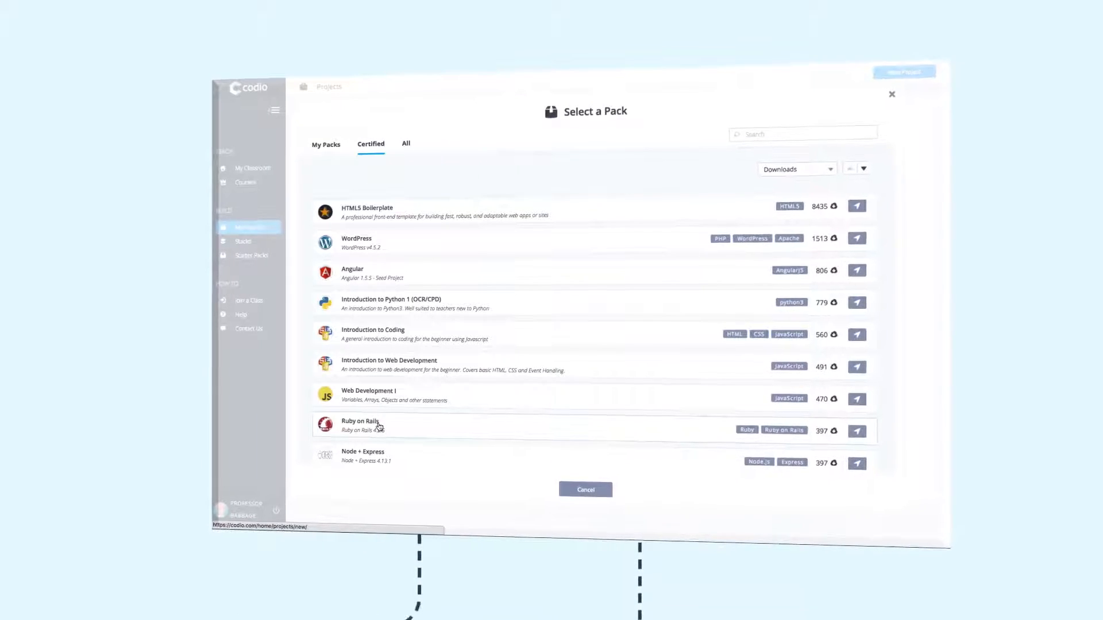
click(380, 426)
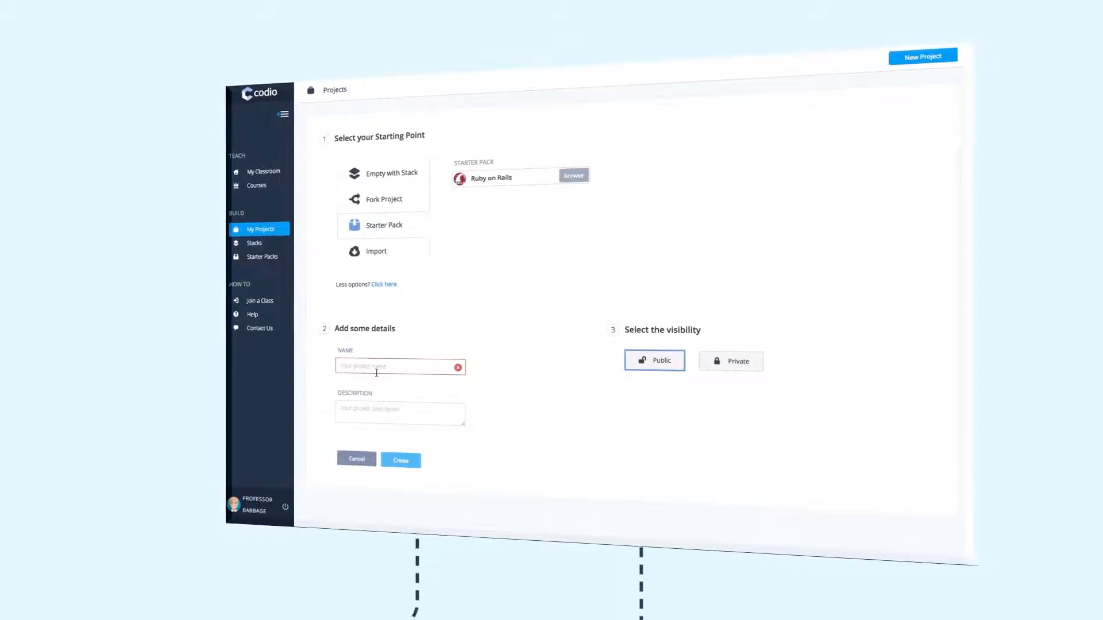
click(400, 459)
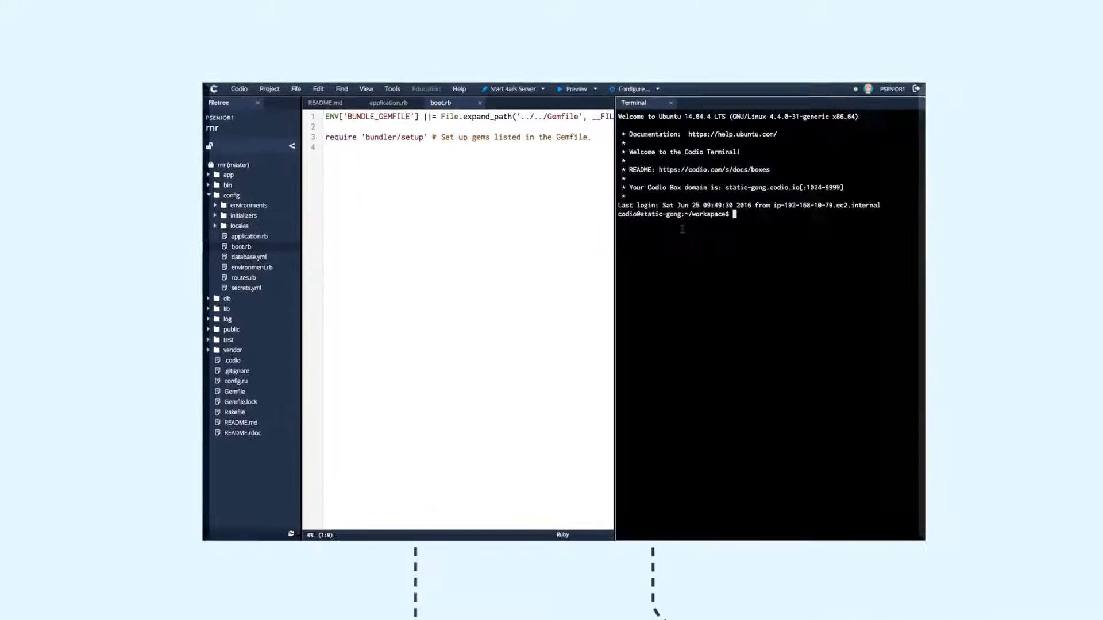
text(sudo ls -al)
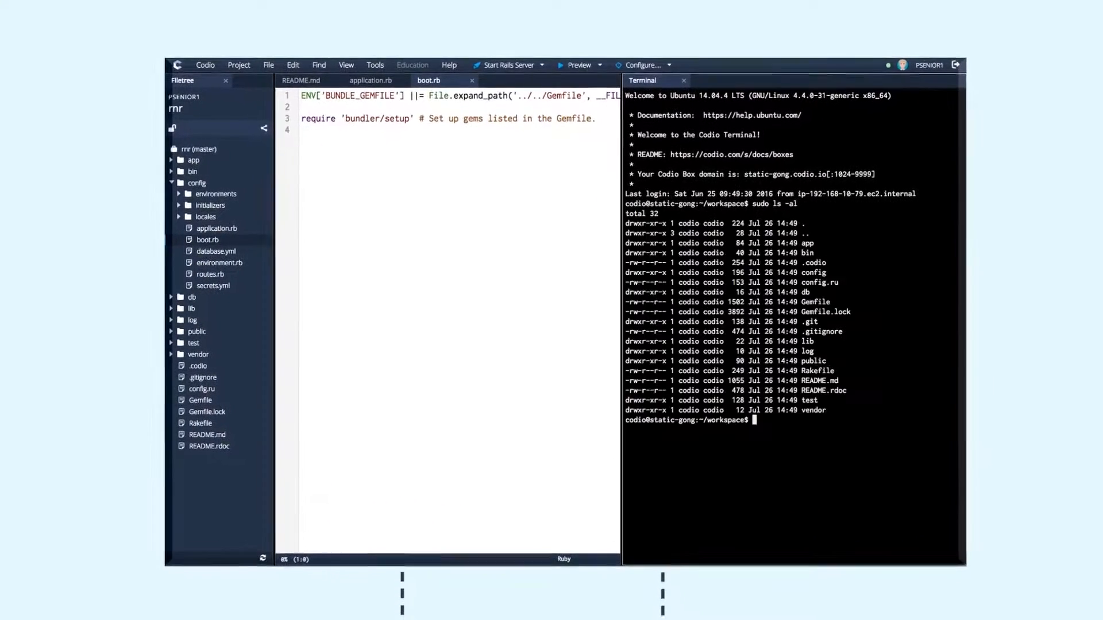